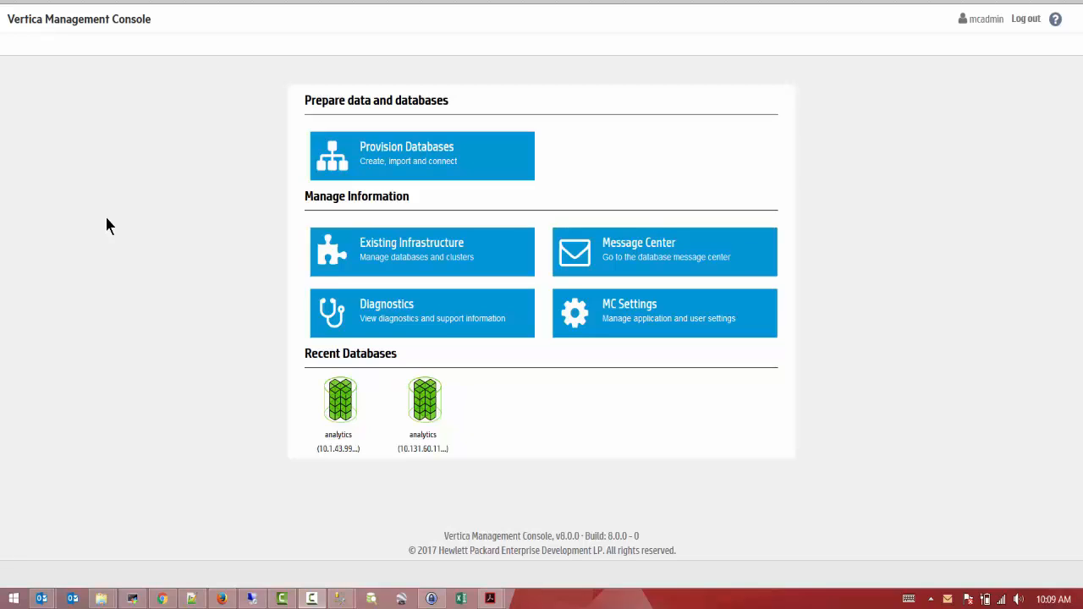
pyautogui.moveTo(108, 227)
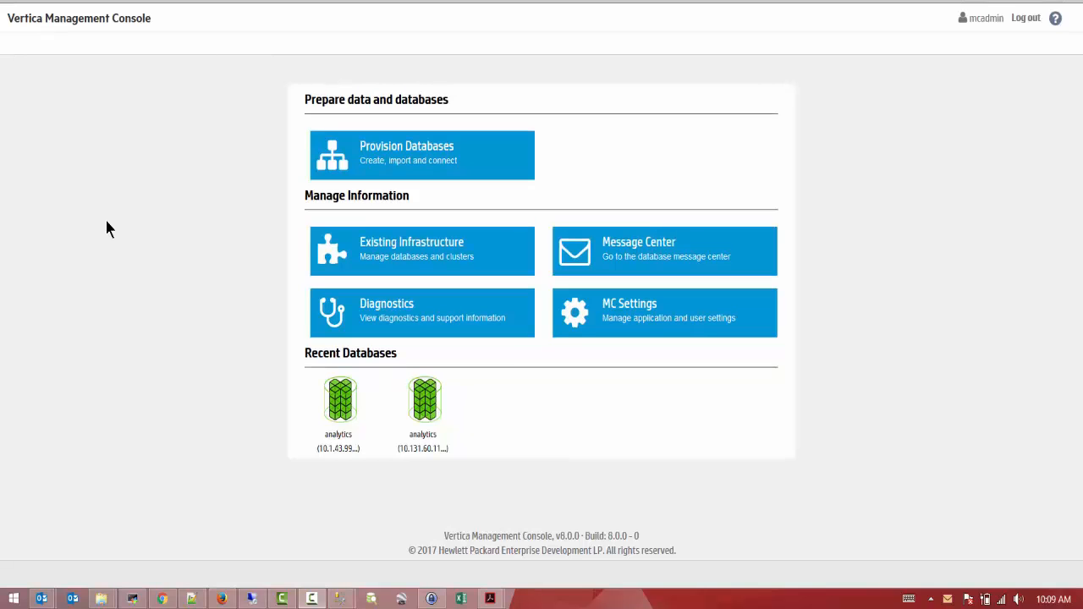
pyautogui.moveTo(454, 260)
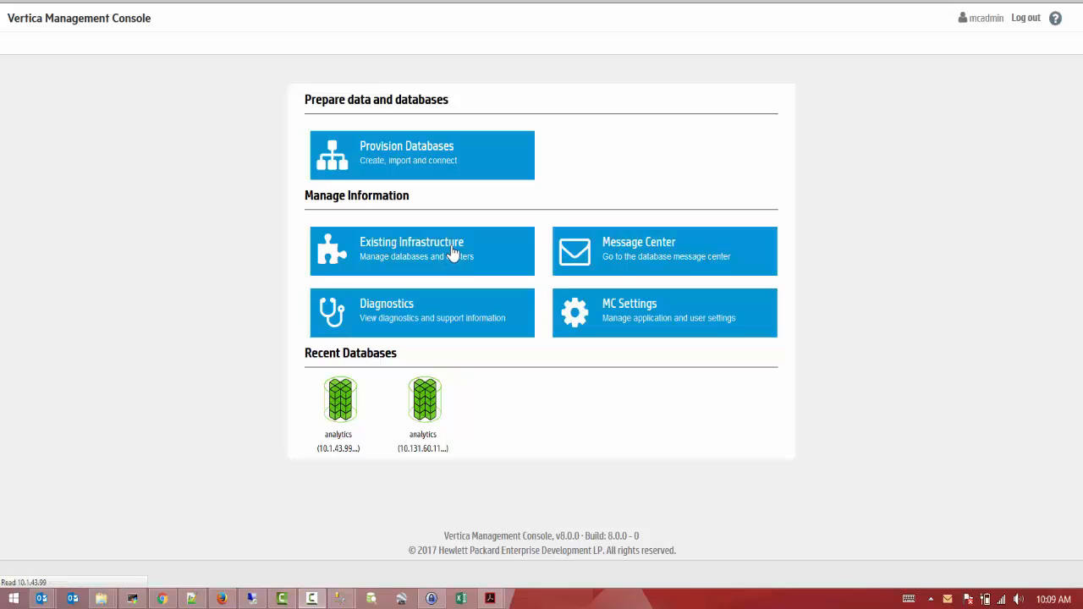
pyautogui.click(421, 251)
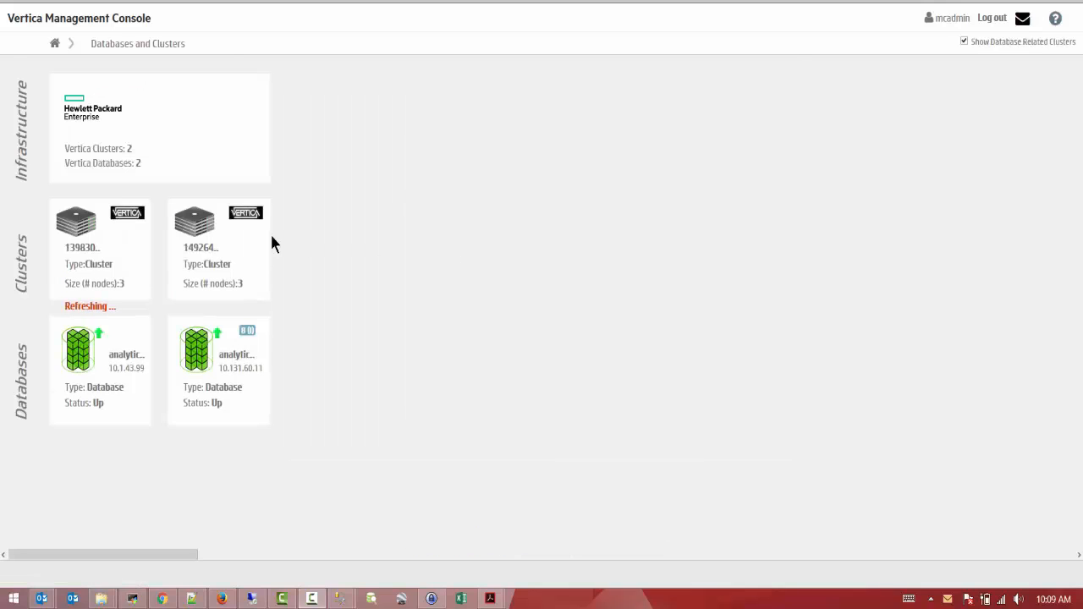
pyautogui.click(218, 229)
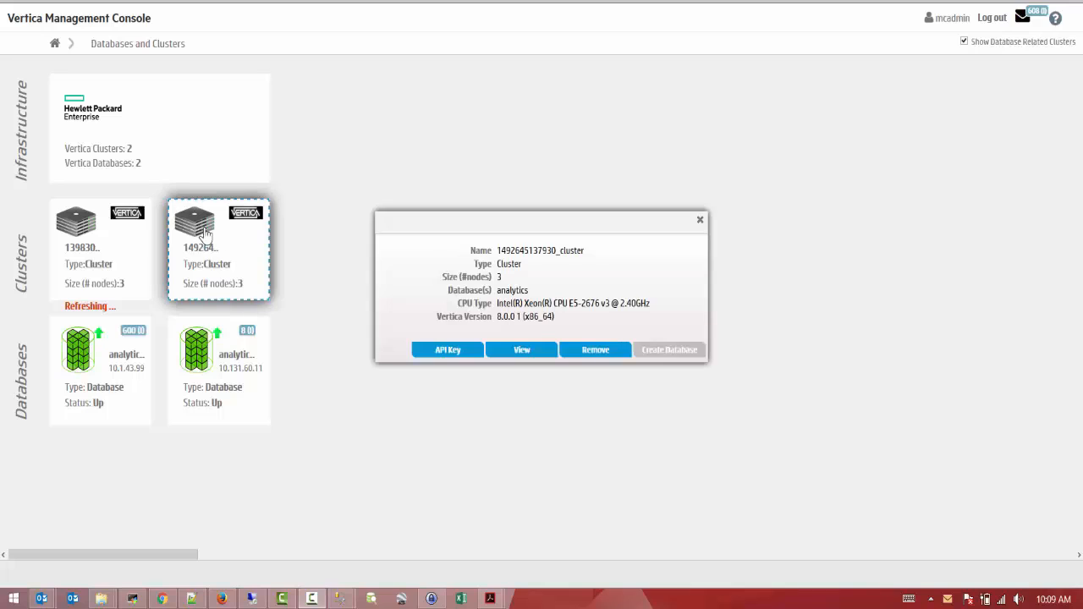
pyautogui.click(521, 348)
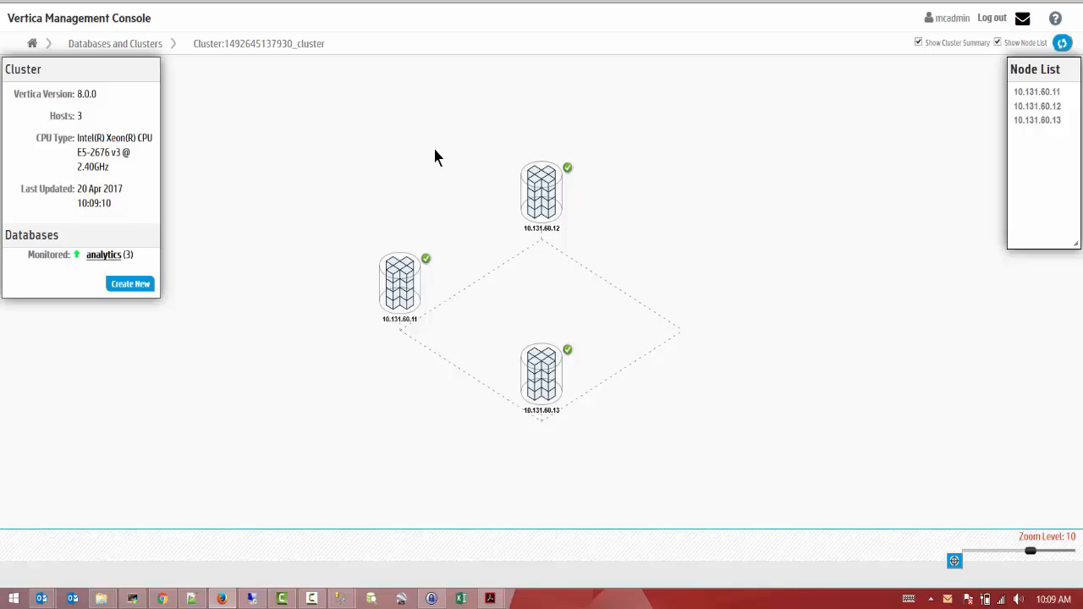
pyautogui.click(541, 190)
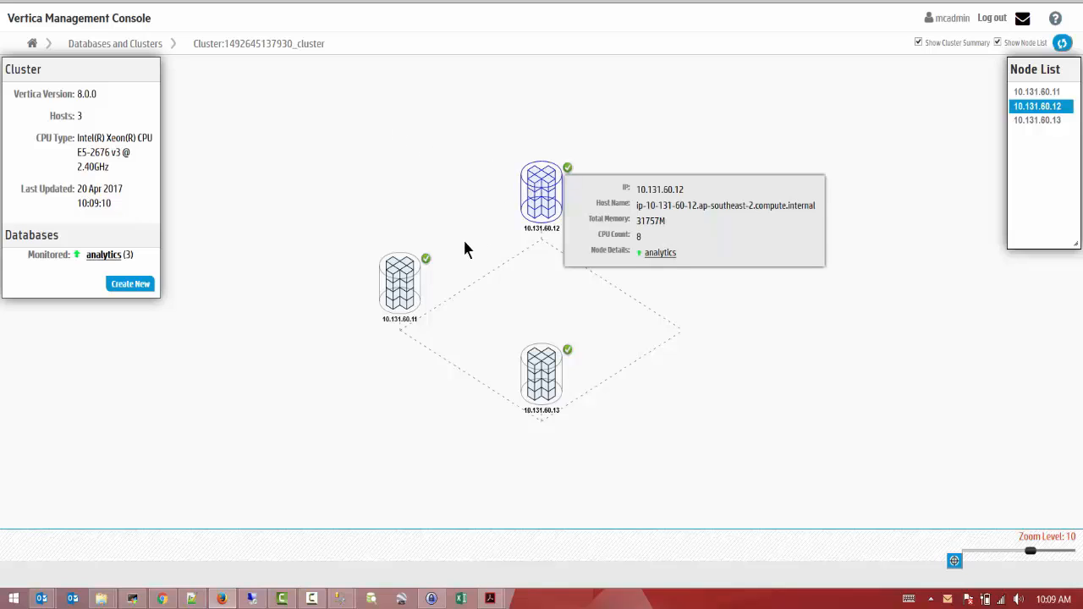
pyautogui.click(541, 376)
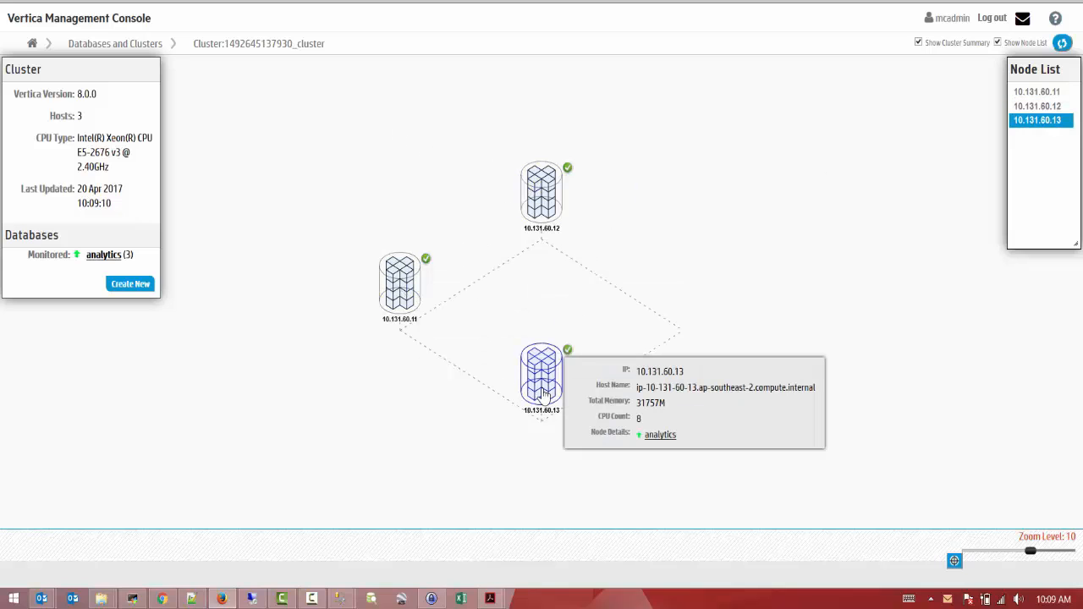
pyautogui.moveTo(364, 136)
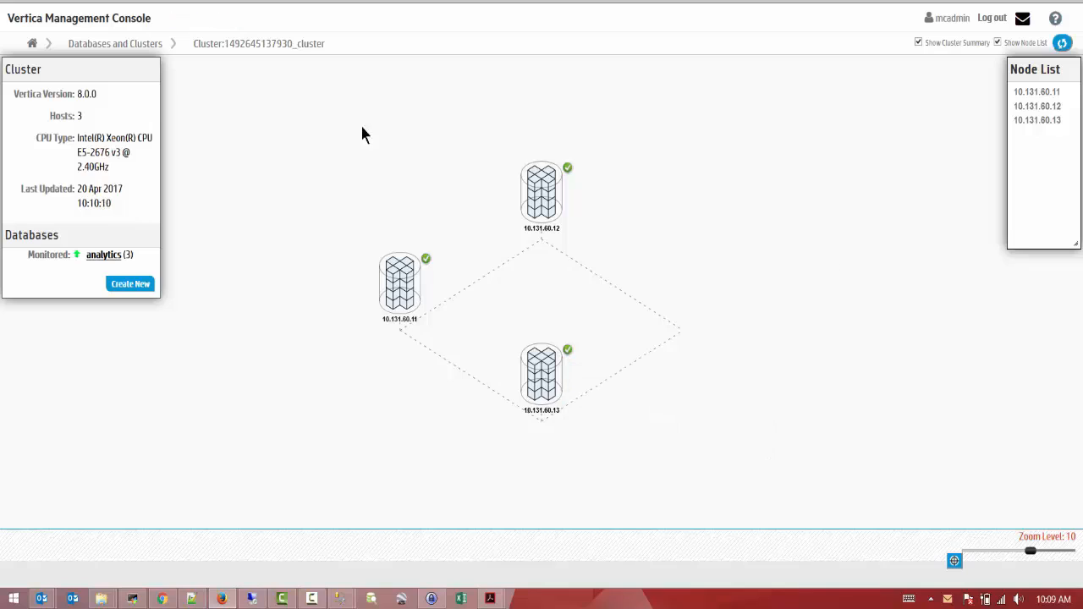
pyautogui.moveTo(254, 209)
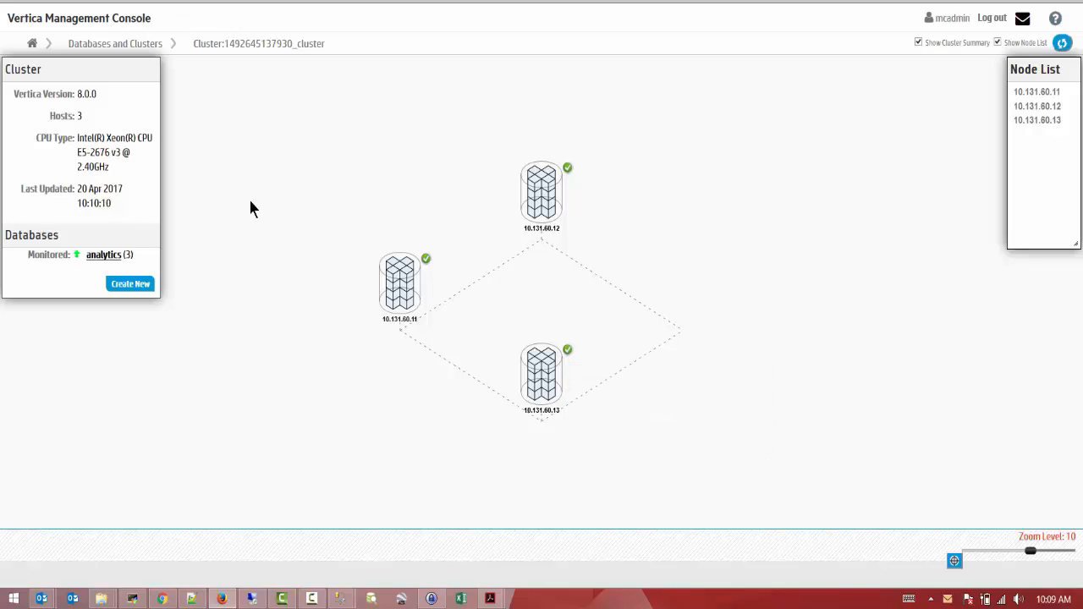
pyautogui.moveTo(116, 262)
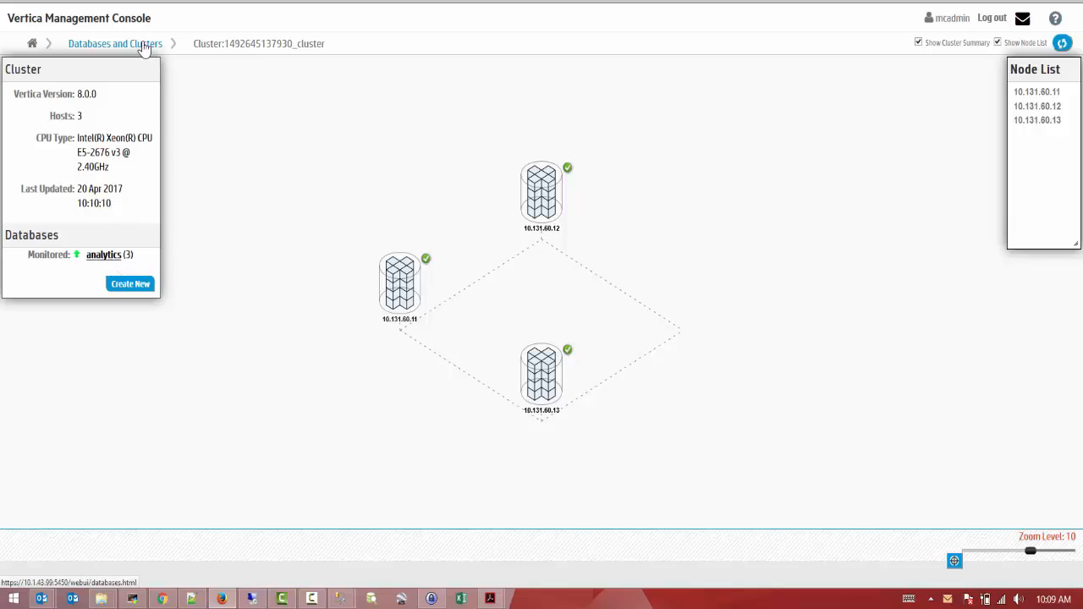
# Step: View the analytics database's Overview dashboard on 10.131.60.11, then return to Databases and Clusters
pyautogui.click(115, 44)
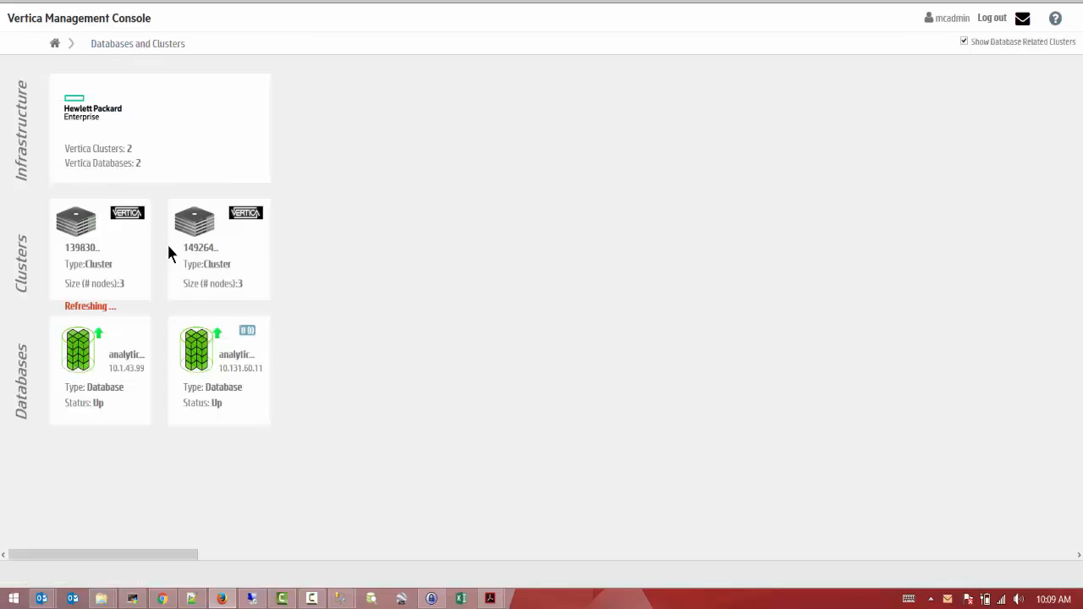
pyautogui.click(219, 348)
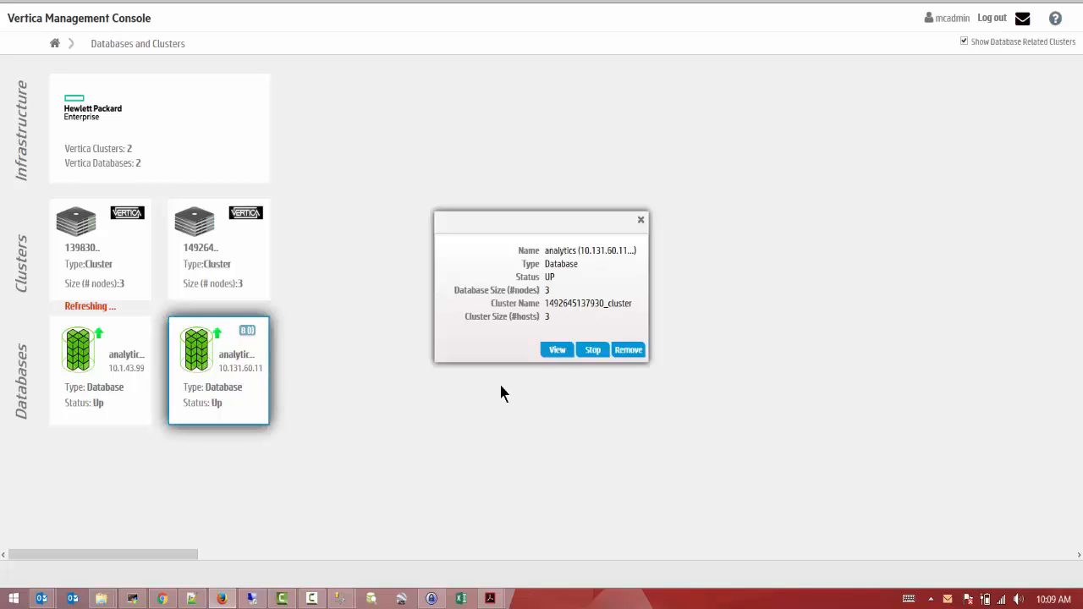
pyautogui.click(557, 349)
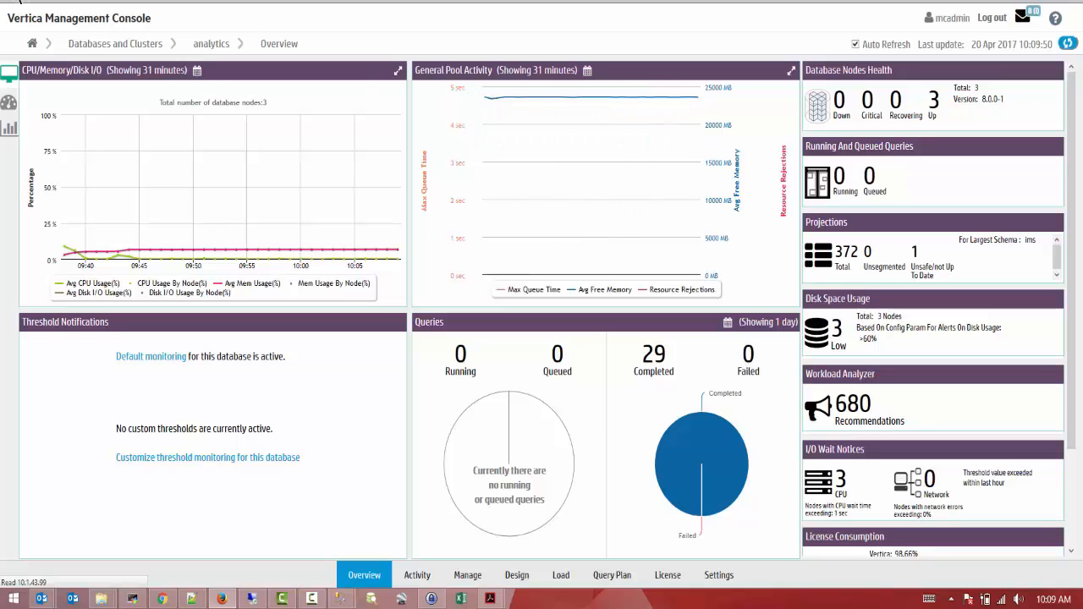
pyautogui.click(115, 44)
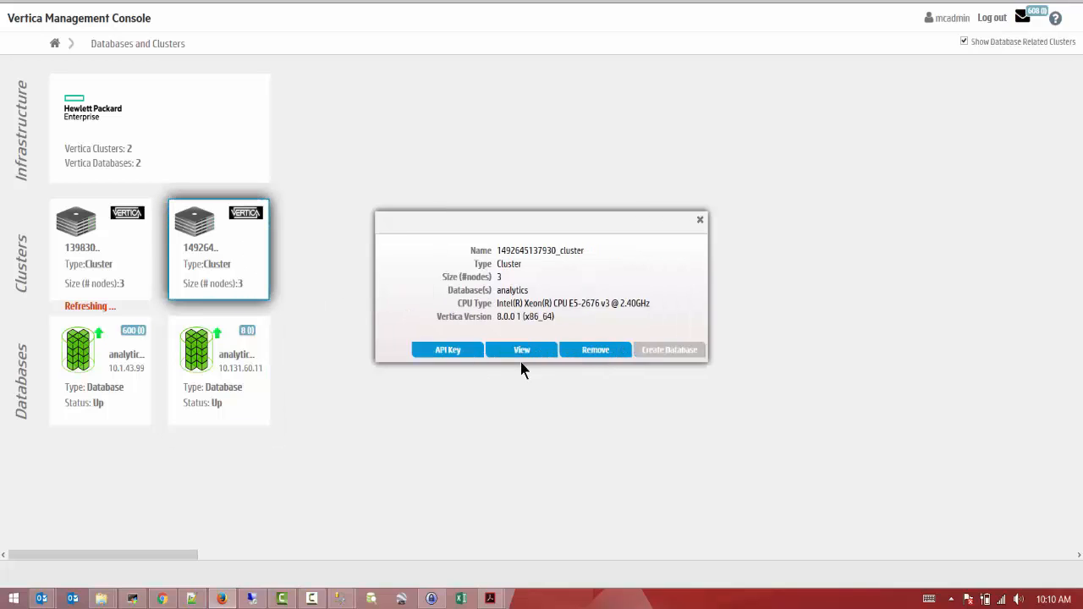
# Step: Reopen the cluster's node layout and inspect node 10.131.60.11's host details
pyautogui.click(521, 349)
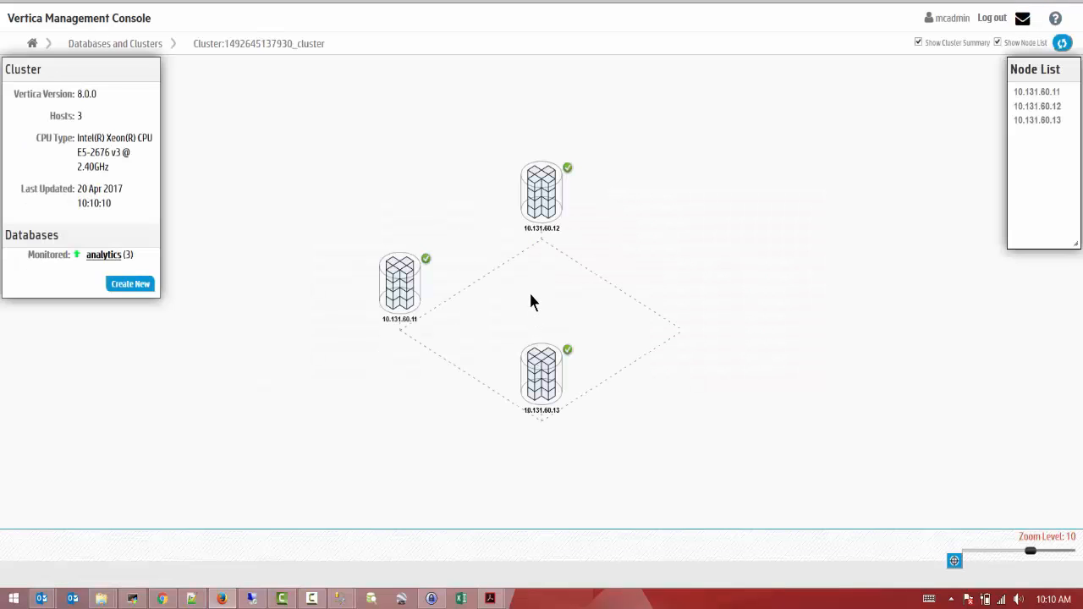
pyautogui.click(399, 284)
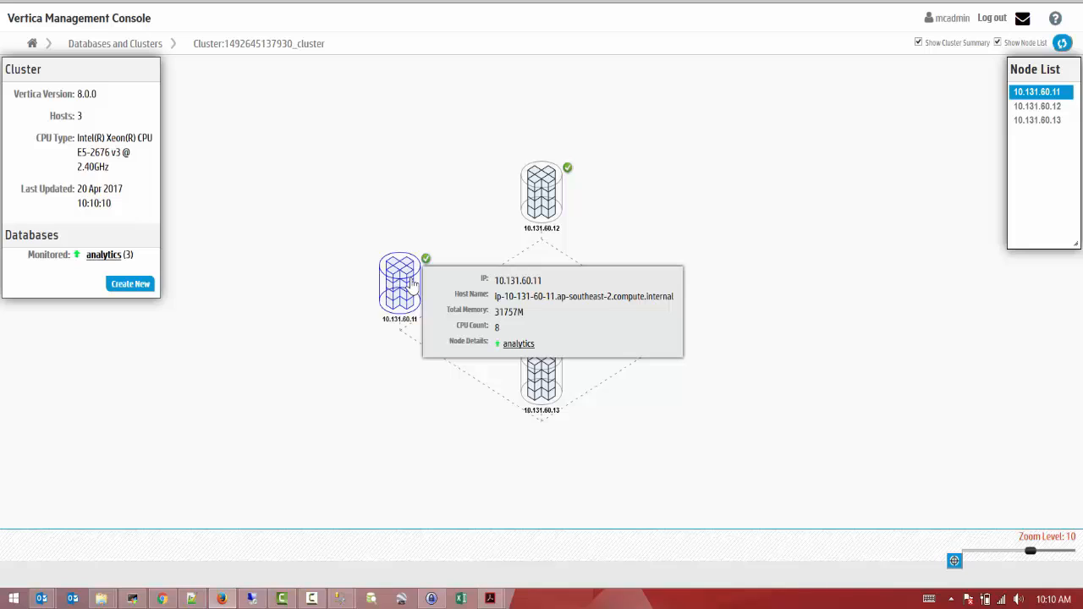
pyautogui.click(542, 195)
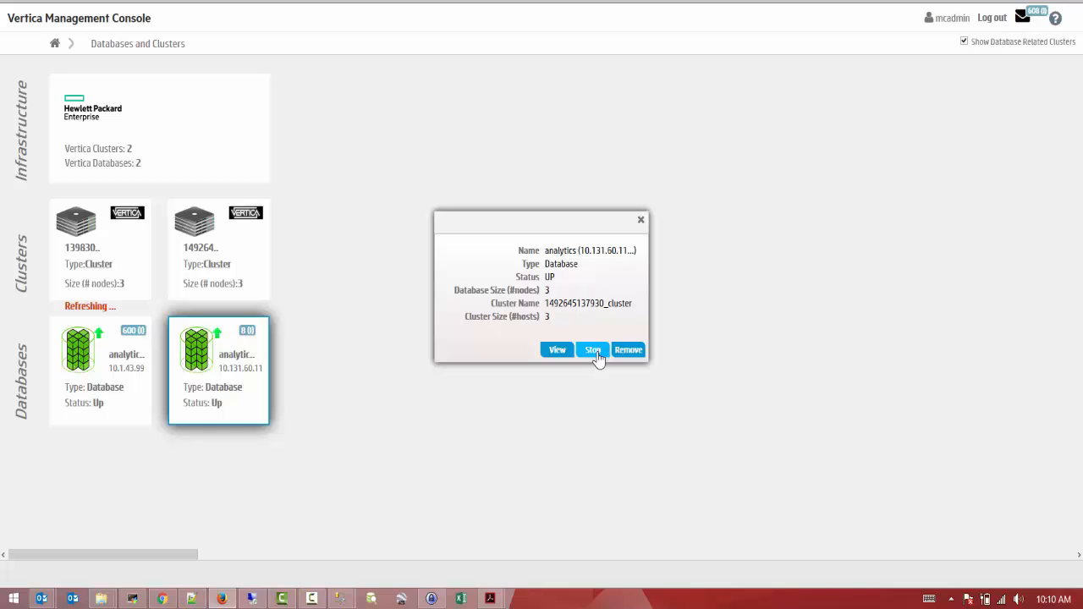
# Step: Stop the analytics database on 10.131.60.11 and confirm the stop
pyautogui.click(592, 348)
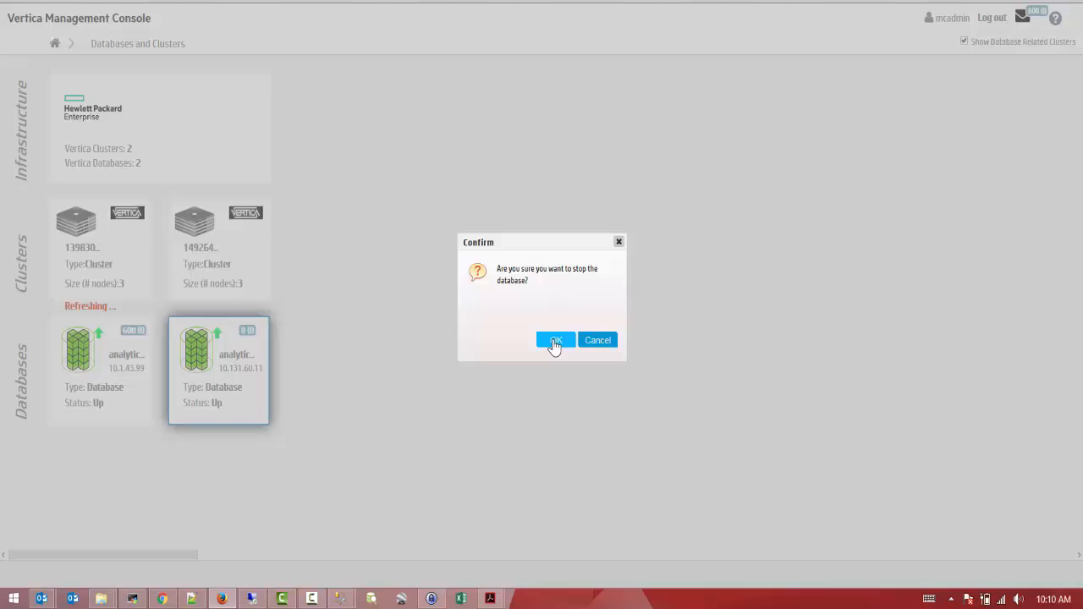
pyautogui.moveTo(556, 342)
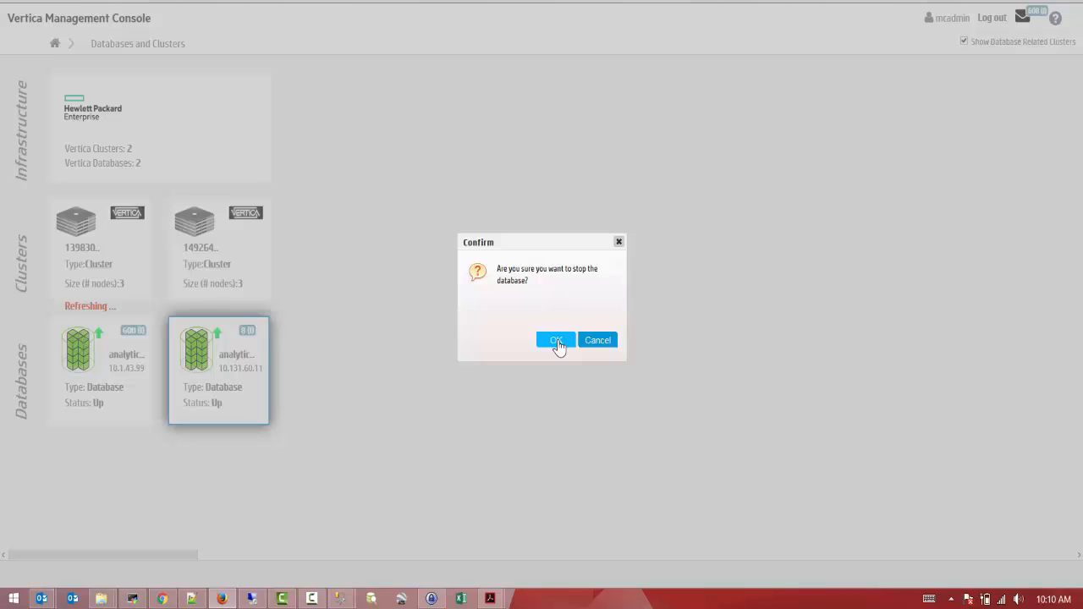
pyautogui.click(555, 340)
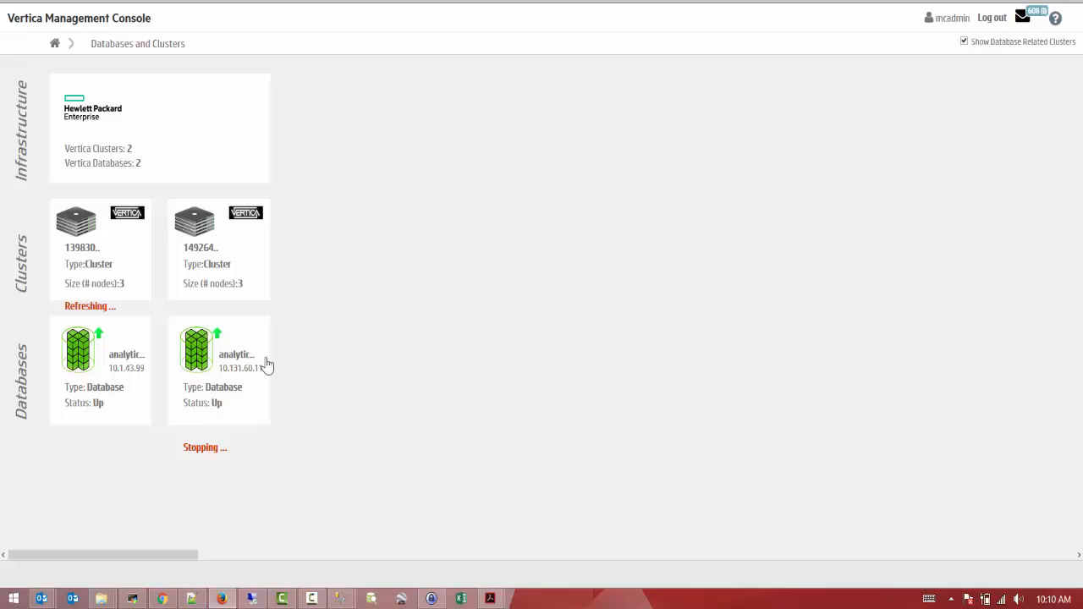
pyautogui.click(218, 349)
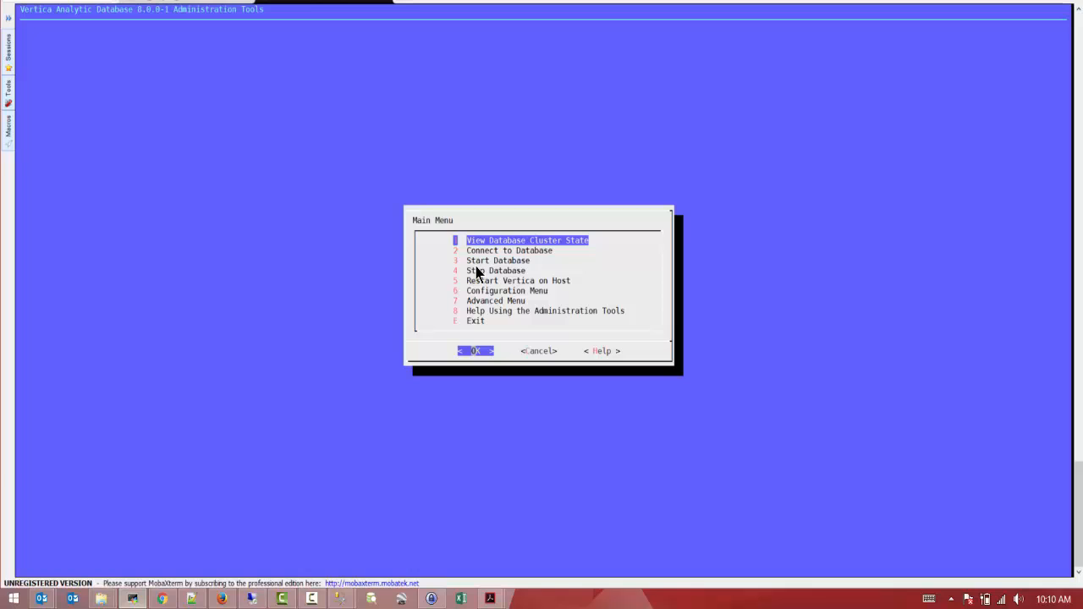
# Step: View Database Cluster State in Admin Tools, confirming analytics is DOWN on all hosts
pyautogui.click(474, 350)
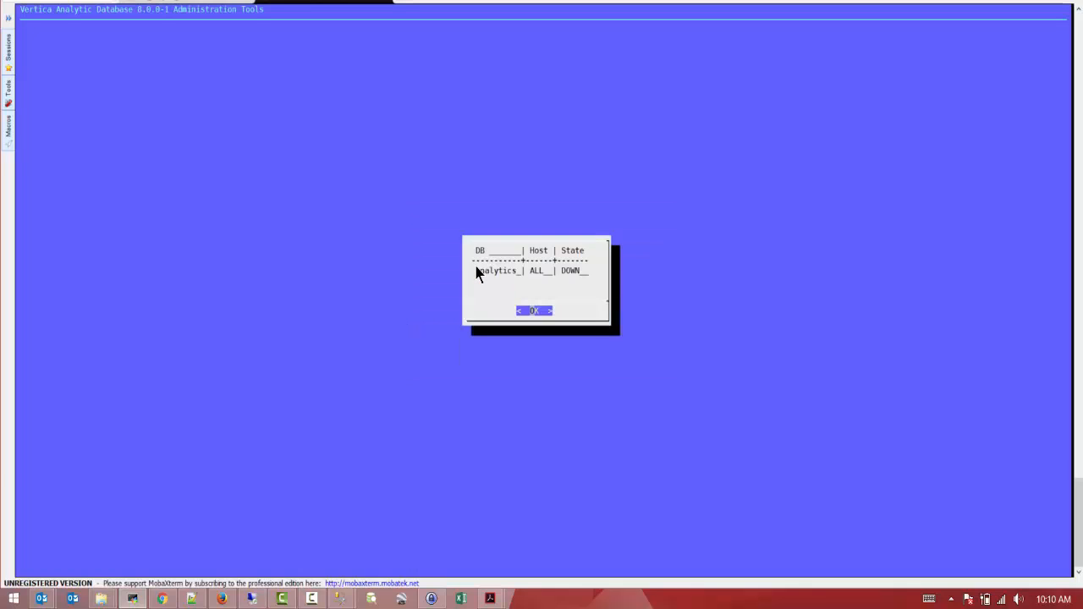
pyautogui.click(533, 310)
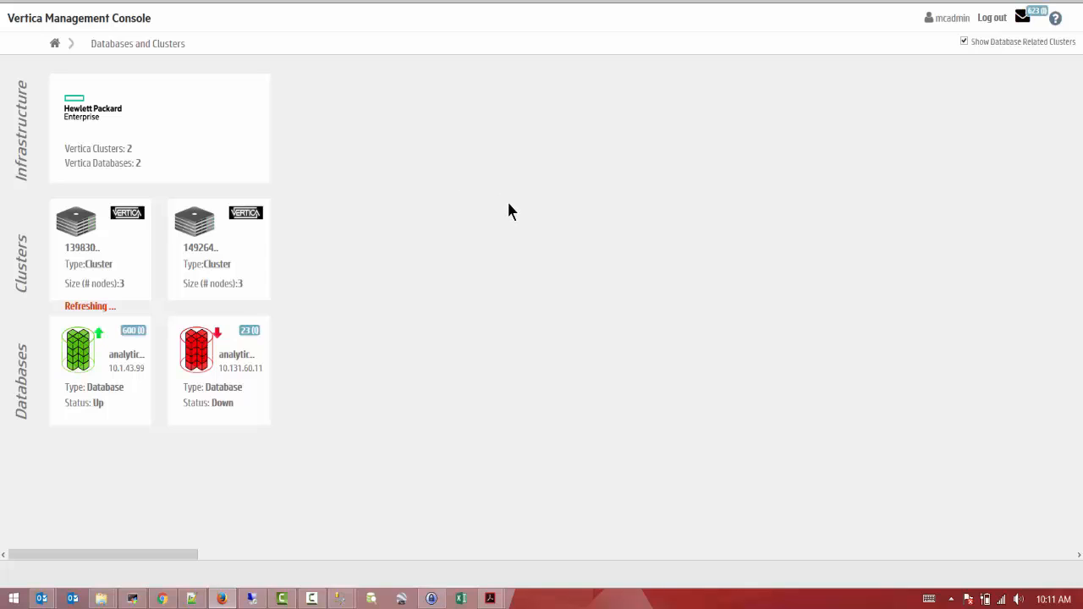
pyautogui.click(218, 223)
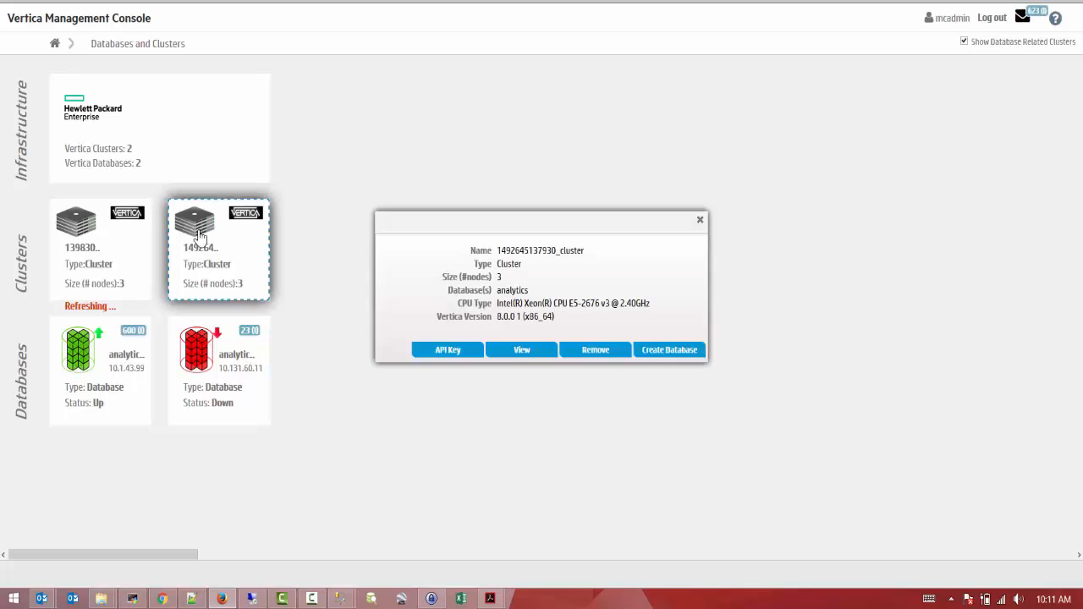
pyautogui.click(522, 349)
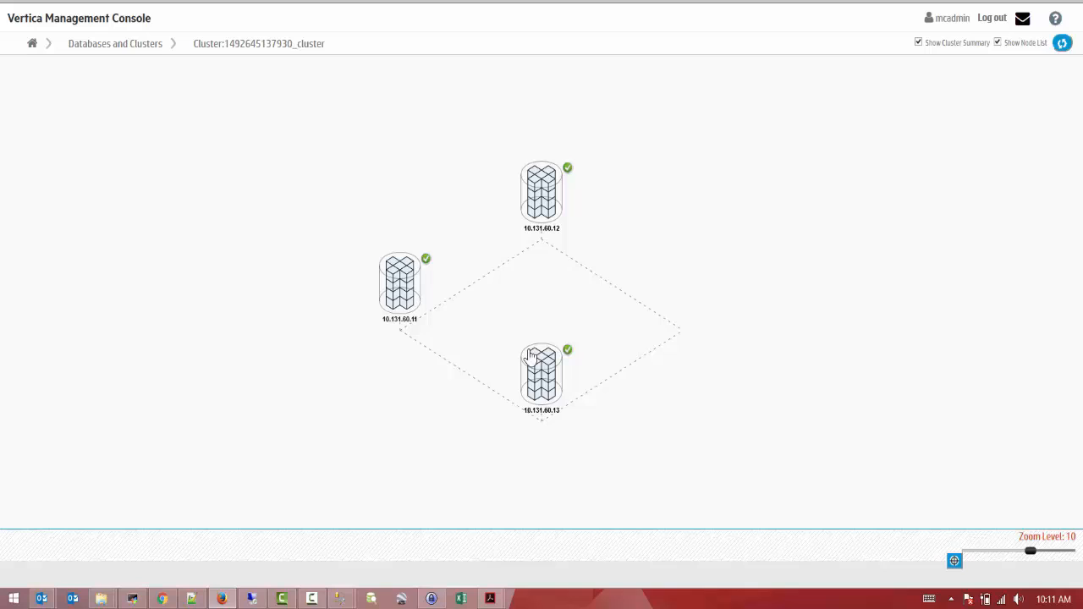
pyautogui.click(1062, 44)
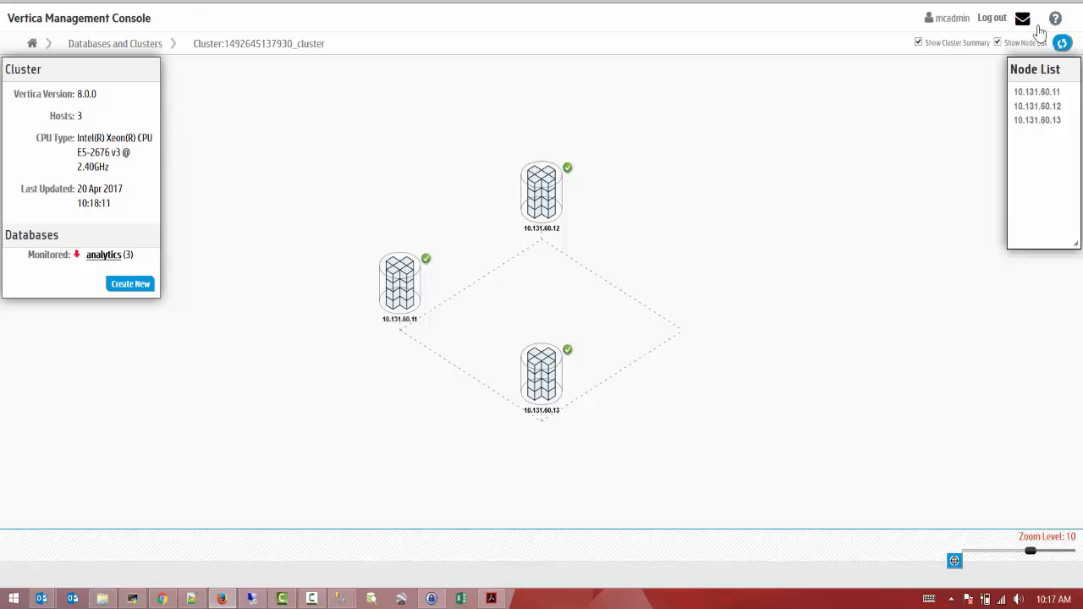
pyautogui.click(1035, 91)
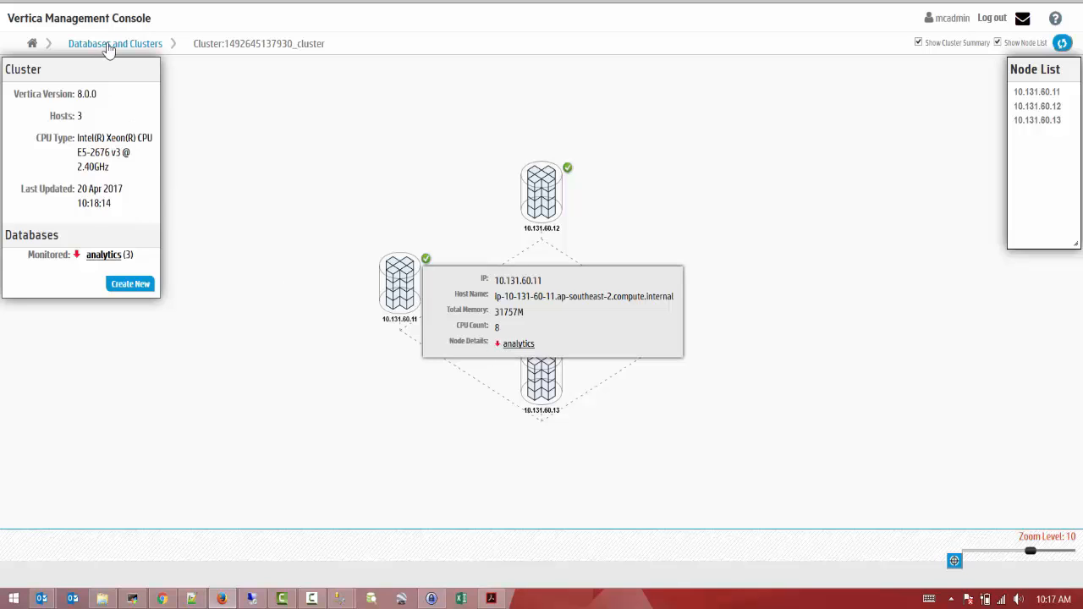
pyautogui.click(115, 44)
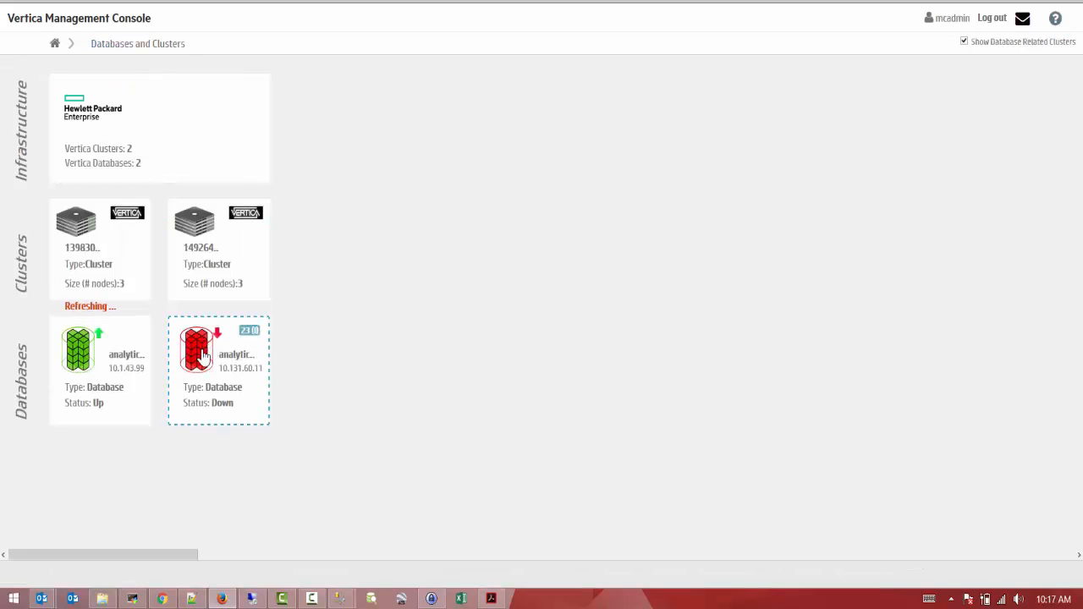
# Step: Start the stopped analytics database from its popup and switch to the Admin Tools terminal
pyautogui.click(195, 348)
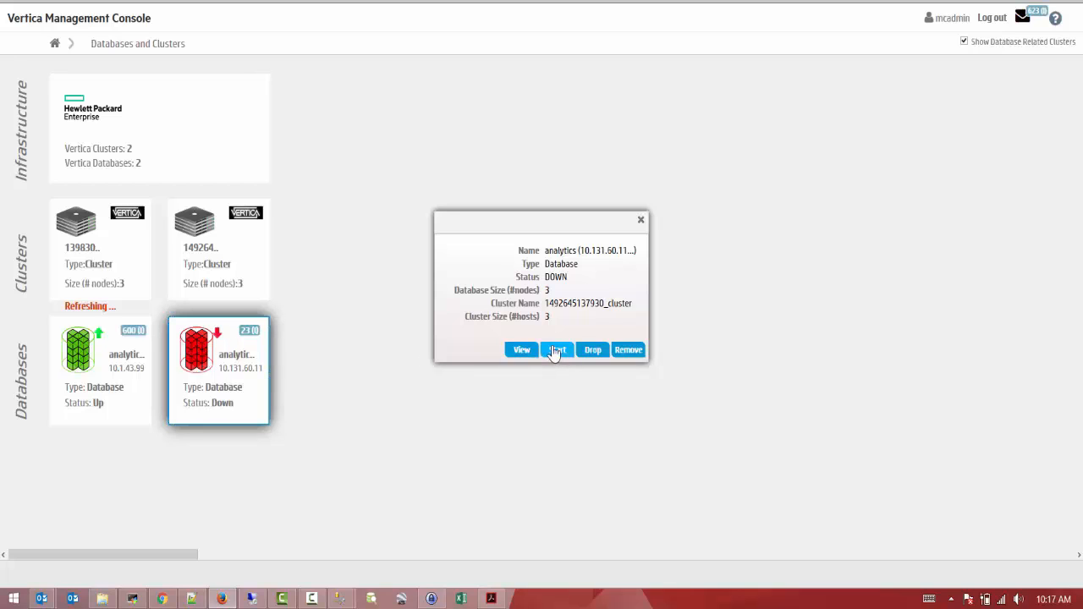
pyautogui.click(557, 349)
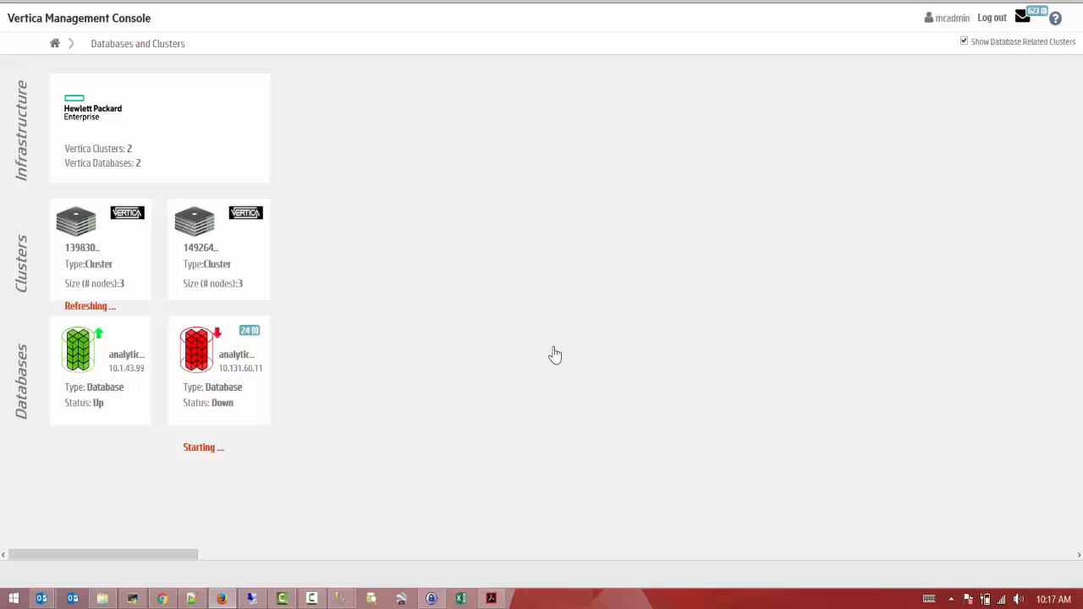
pyautogui.click(132, 599)
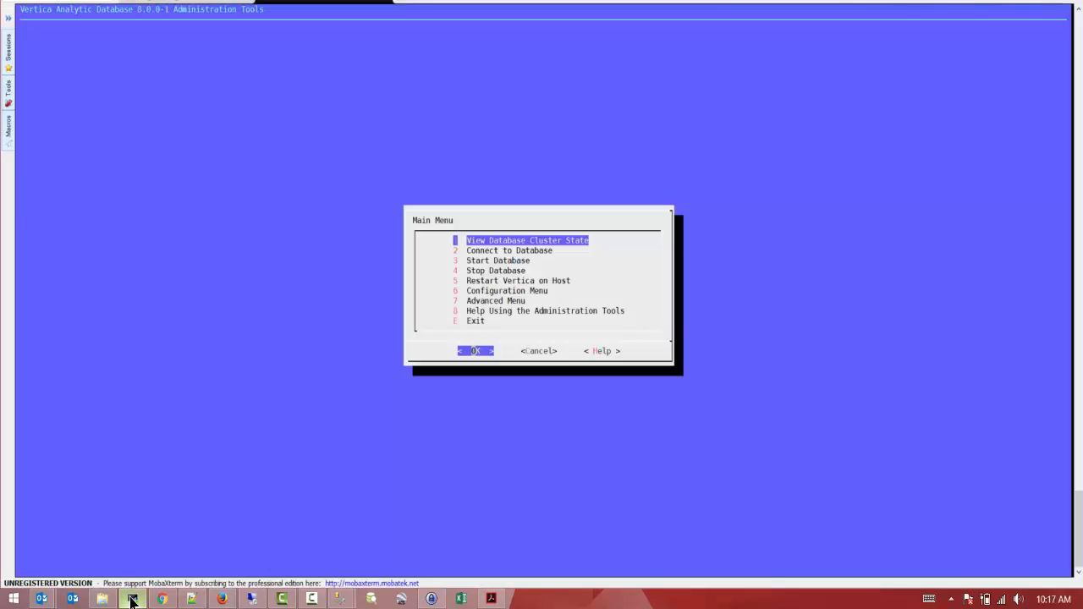
# Step: View Database Cluster State in Admin Tools, confirming analytics is UP on all hosts
pyautogui.click(474, 351)
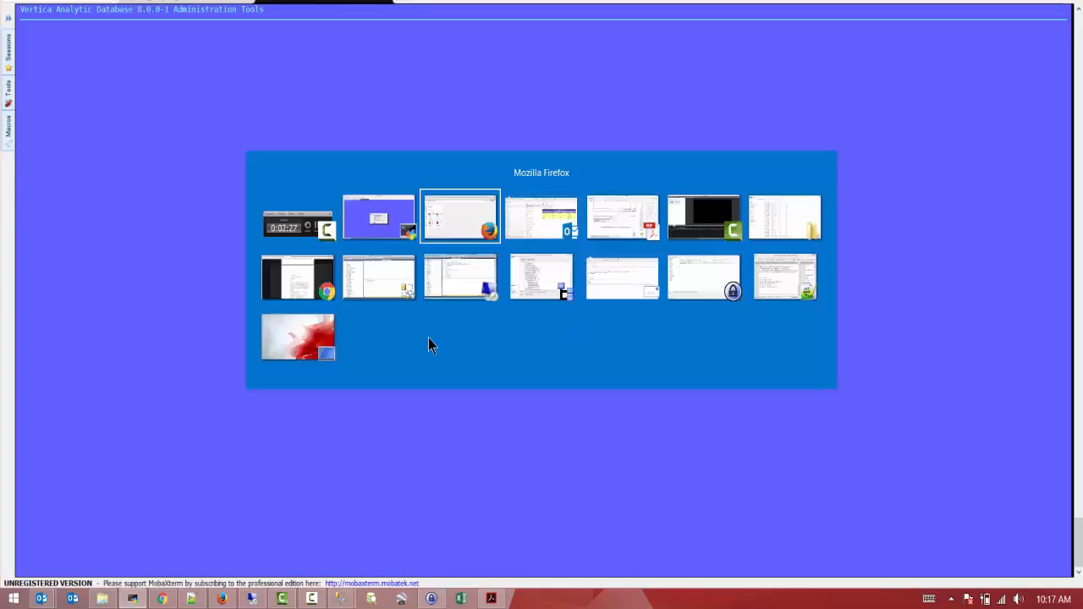
pyautogui.click(460, 217)
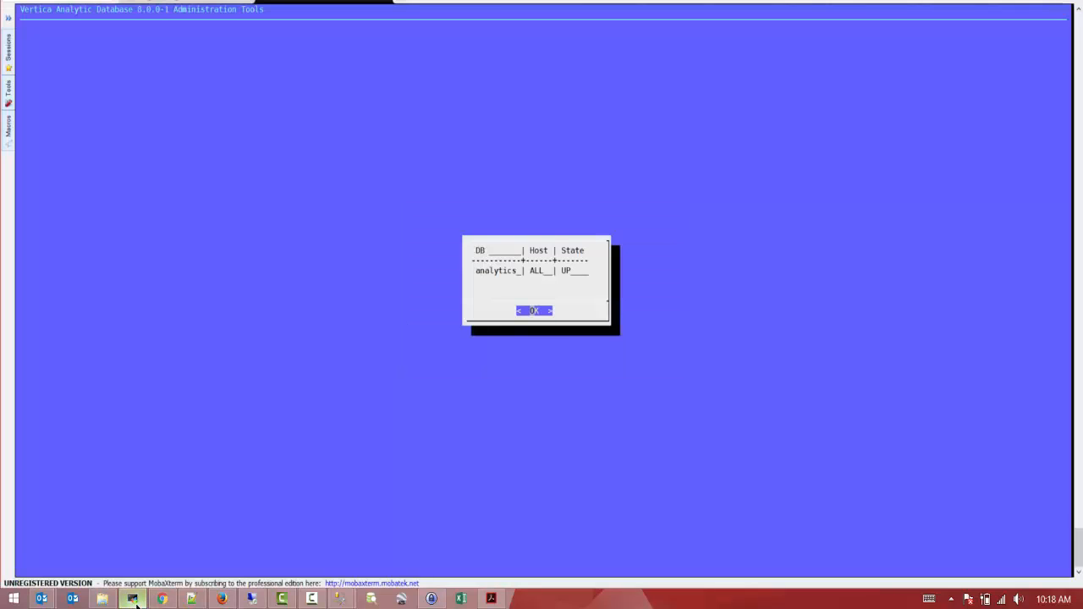
pyautogui.click(533, 312)
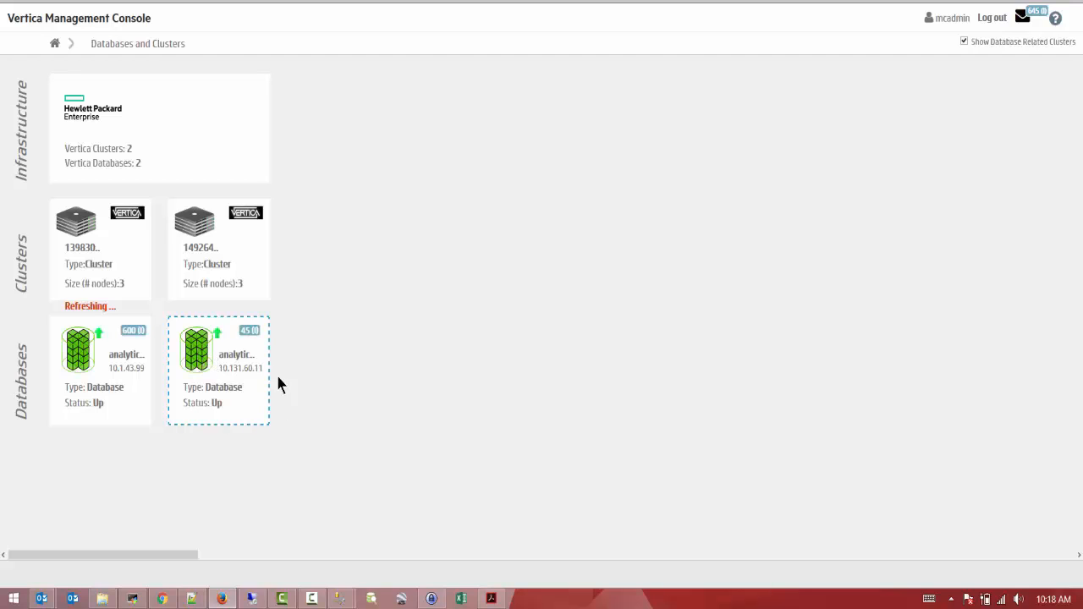
# Step: View the restarted analytics database's Overview dashboard showing all three nodes up
pyautogui.click(219, 349)
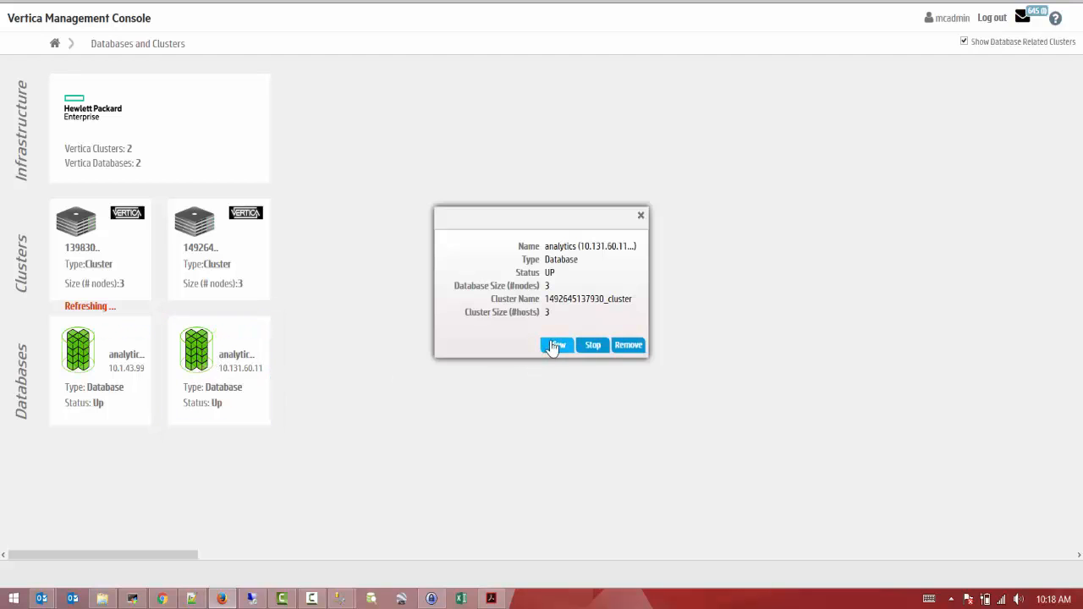
pyautogui.click(555, 345)
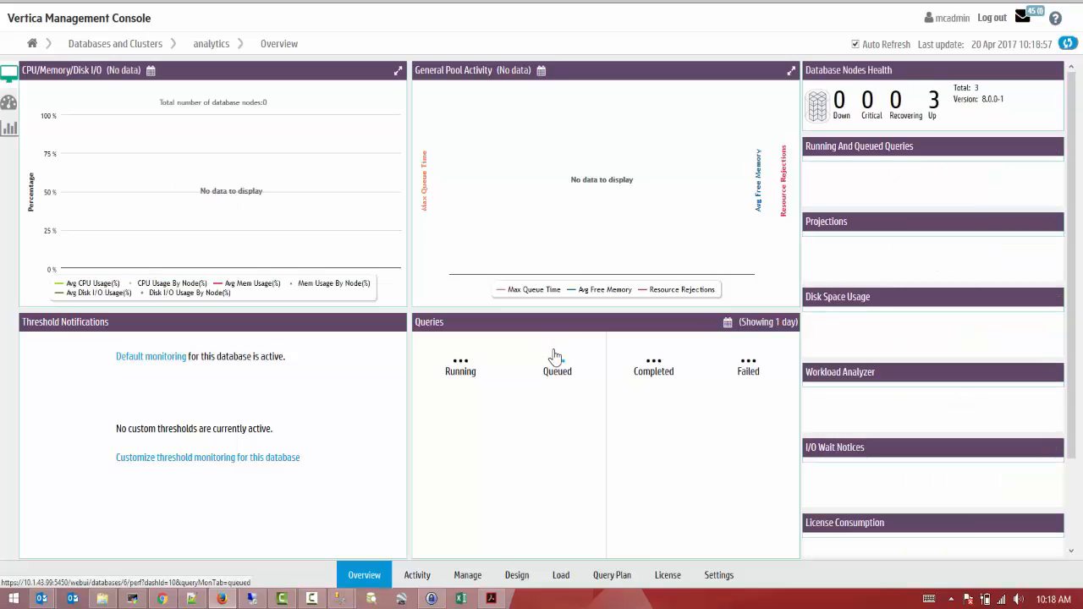
pyautogui.moveTo(795, 320)
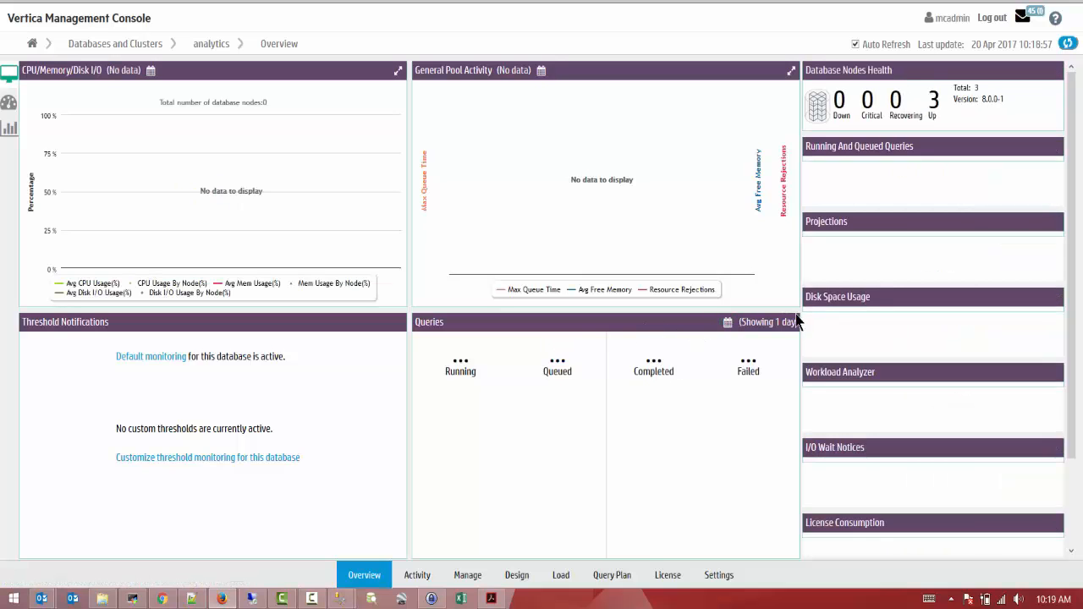